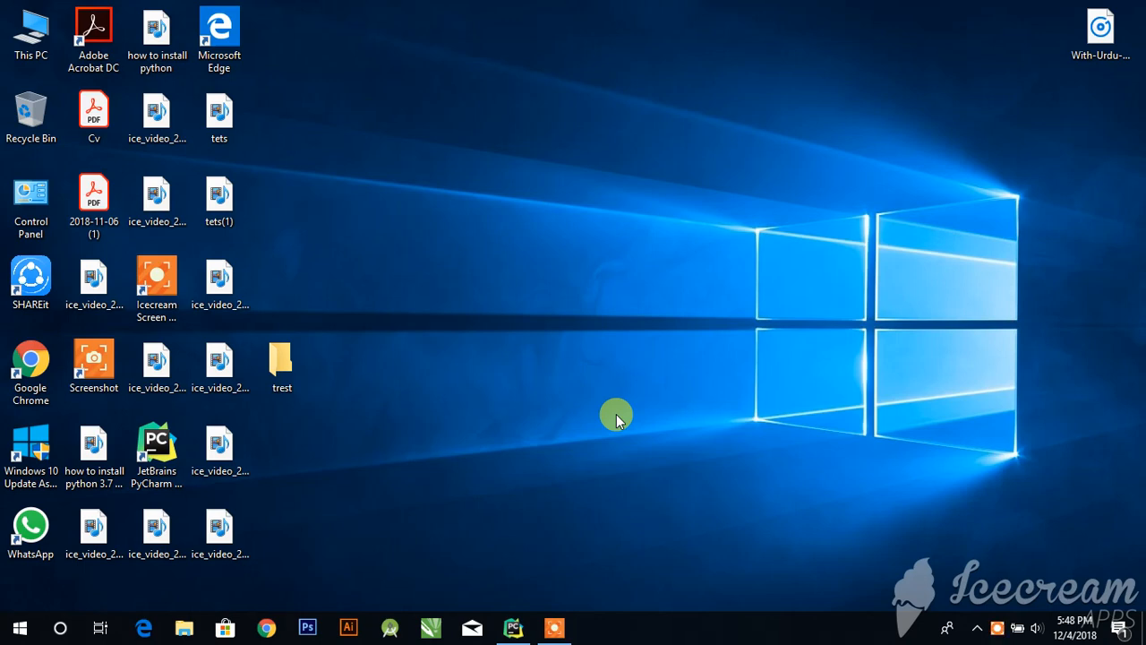
mouse_move(573, 472)
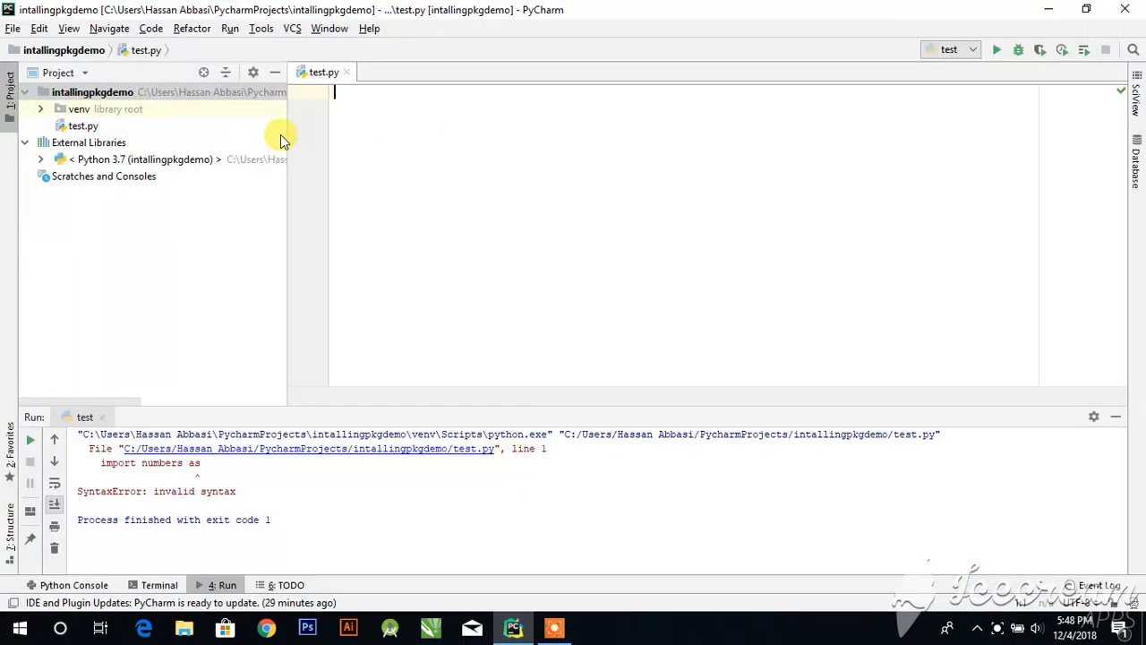
mouse_move(161, 254)
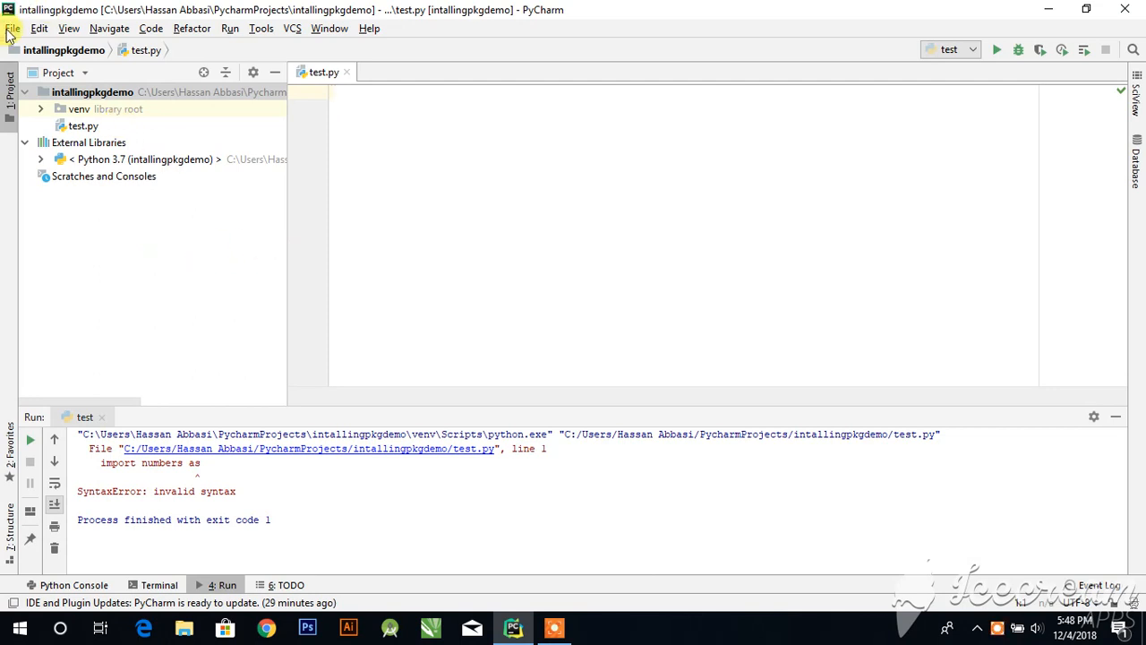
- Bring up Settings from the File menu to reach the project interpreter page
click(14, 28)
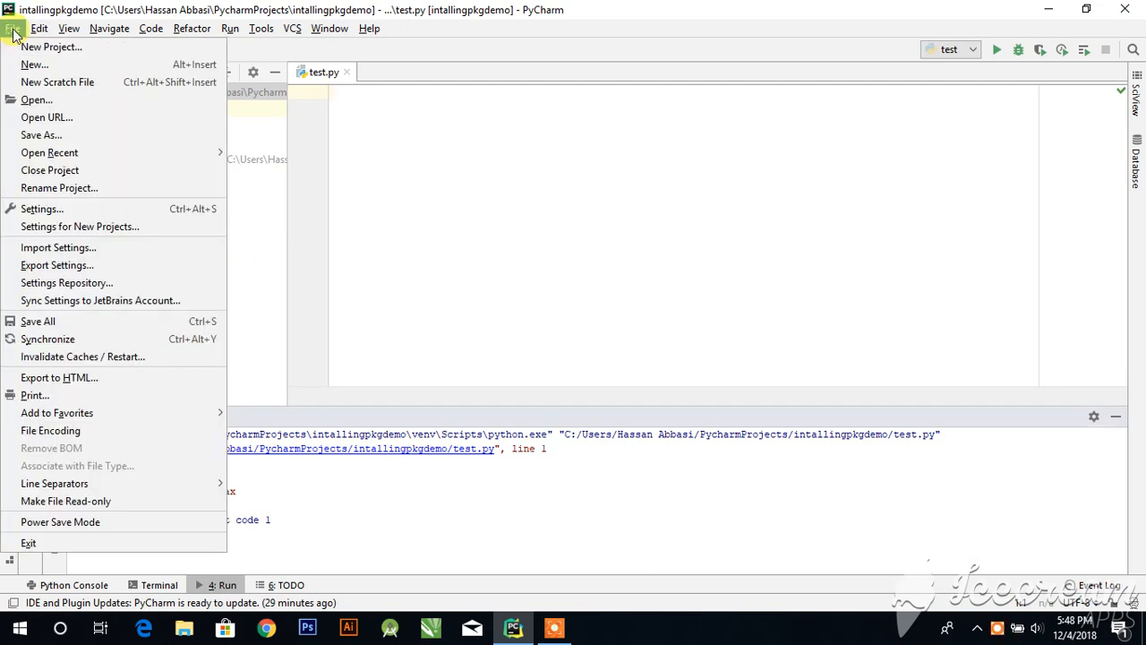
mouse_move(39, 208)
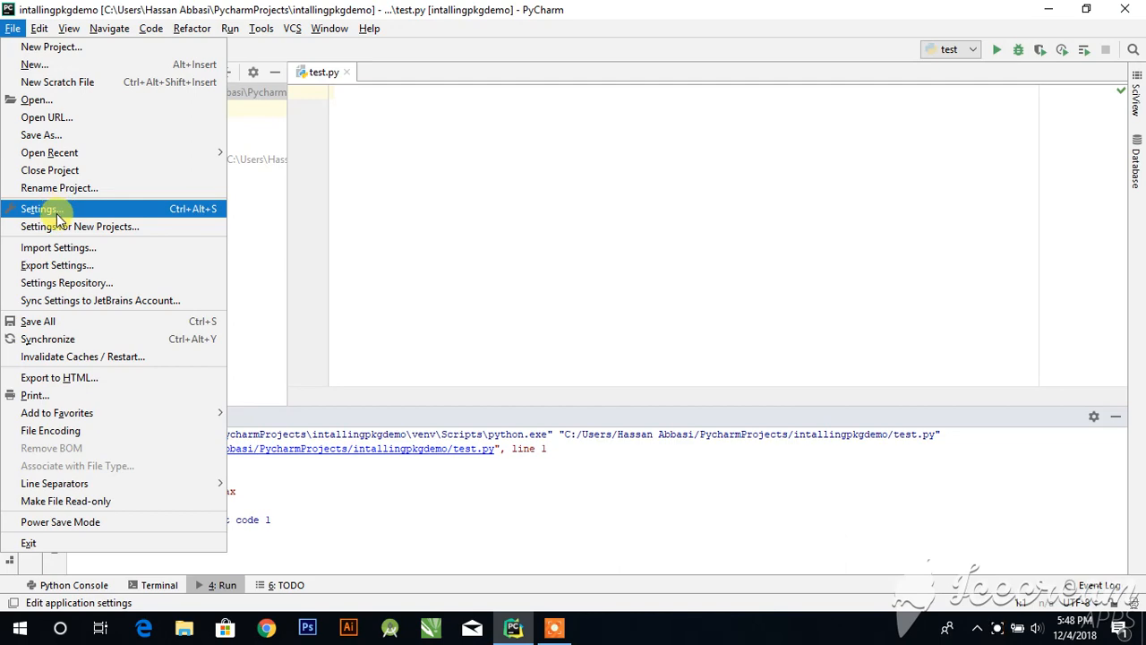
click(40, 208)
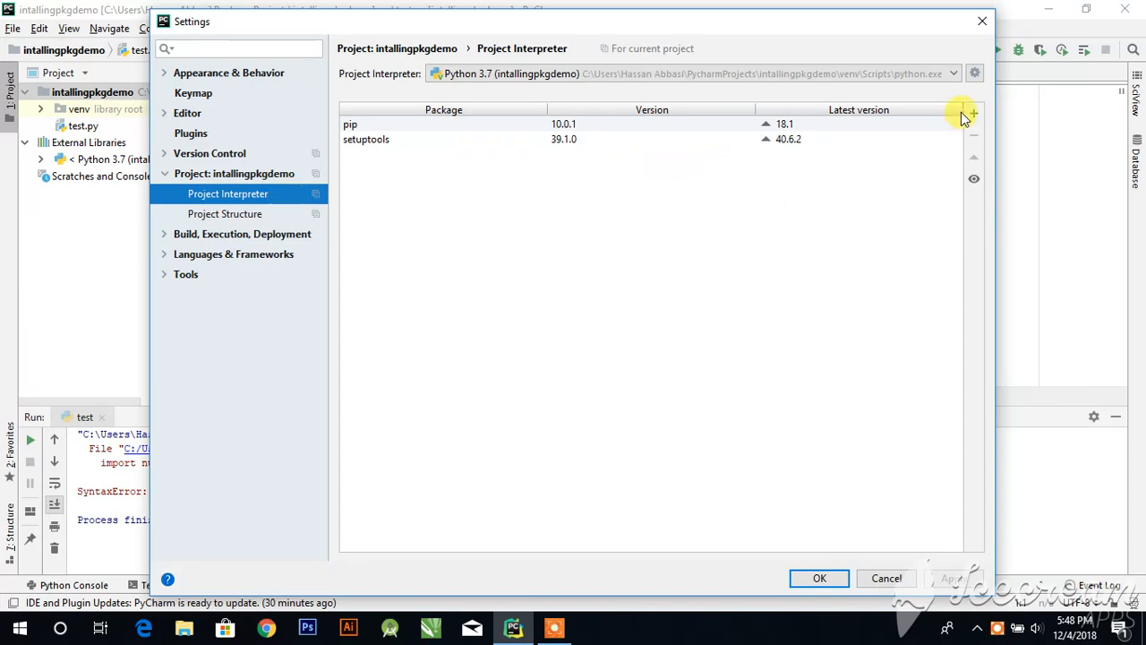
- Search 'matplo' in Available Packages, select matplotlib 3.0.2, toggling Specify version on then off
click(974, 115)
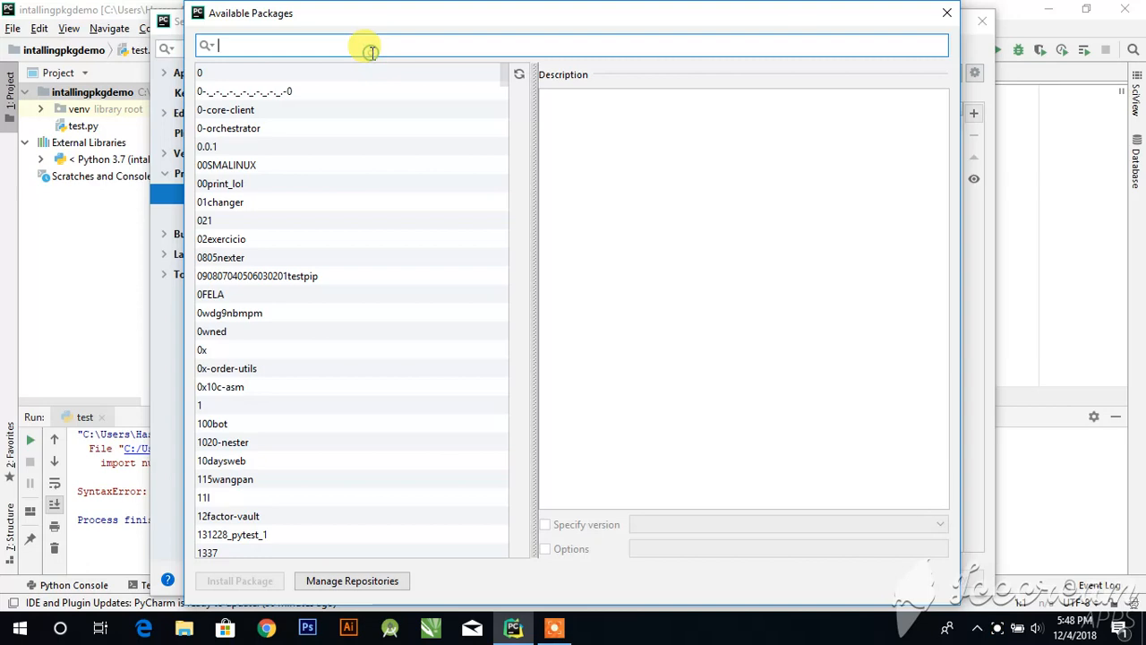
text(matplo)
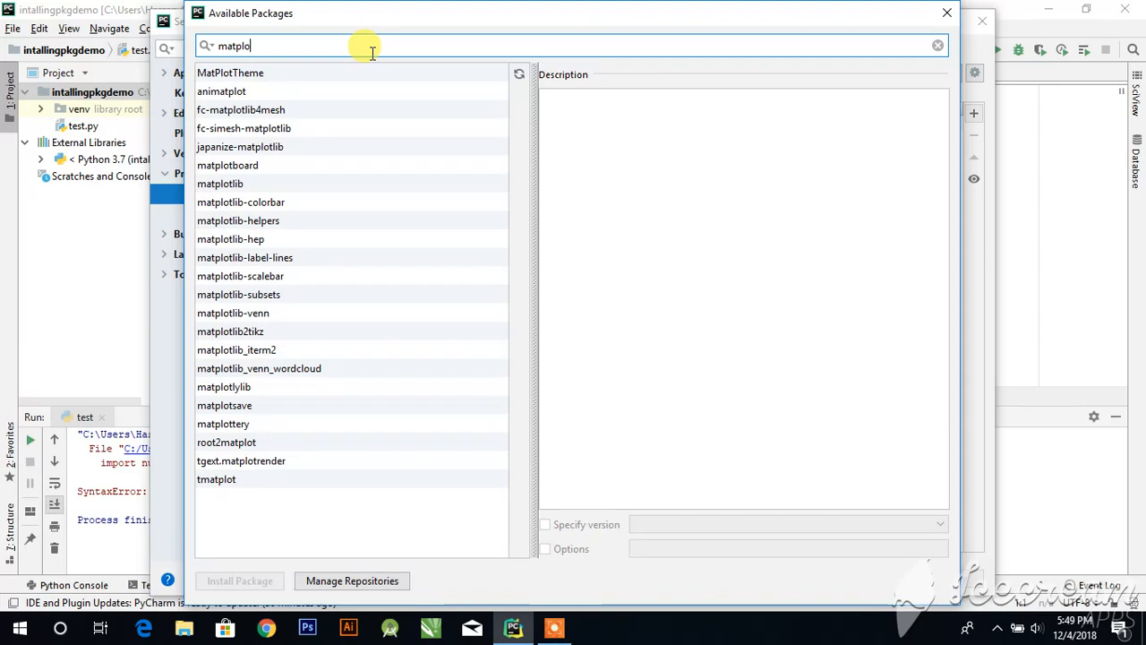
click(220, 183)
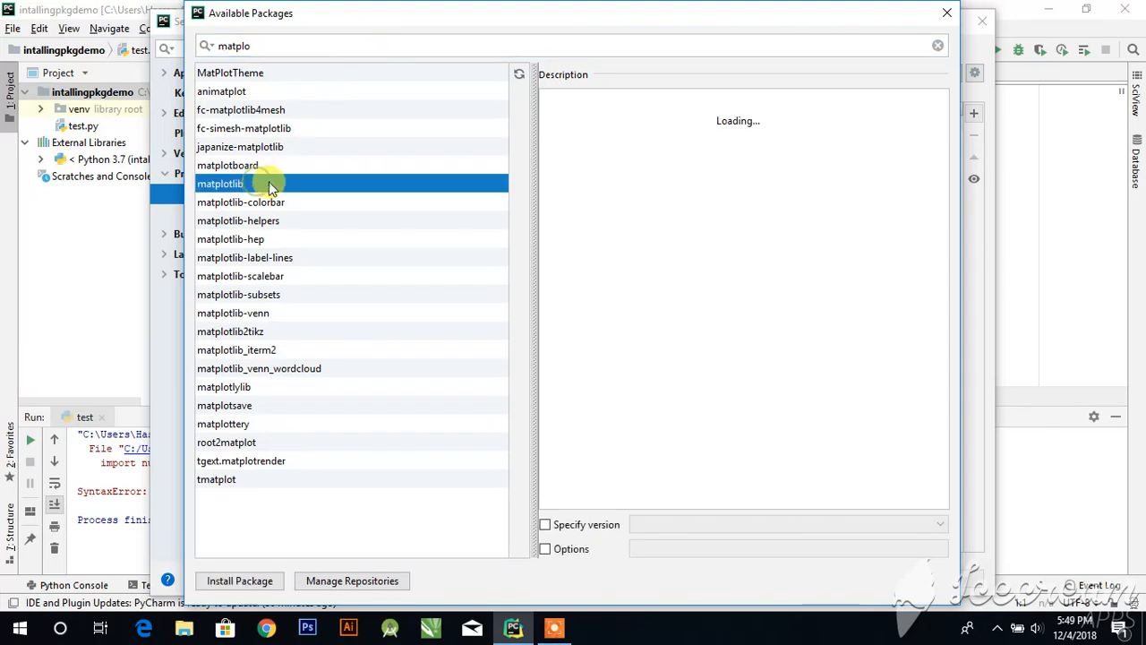
mouse_move(448, 473)
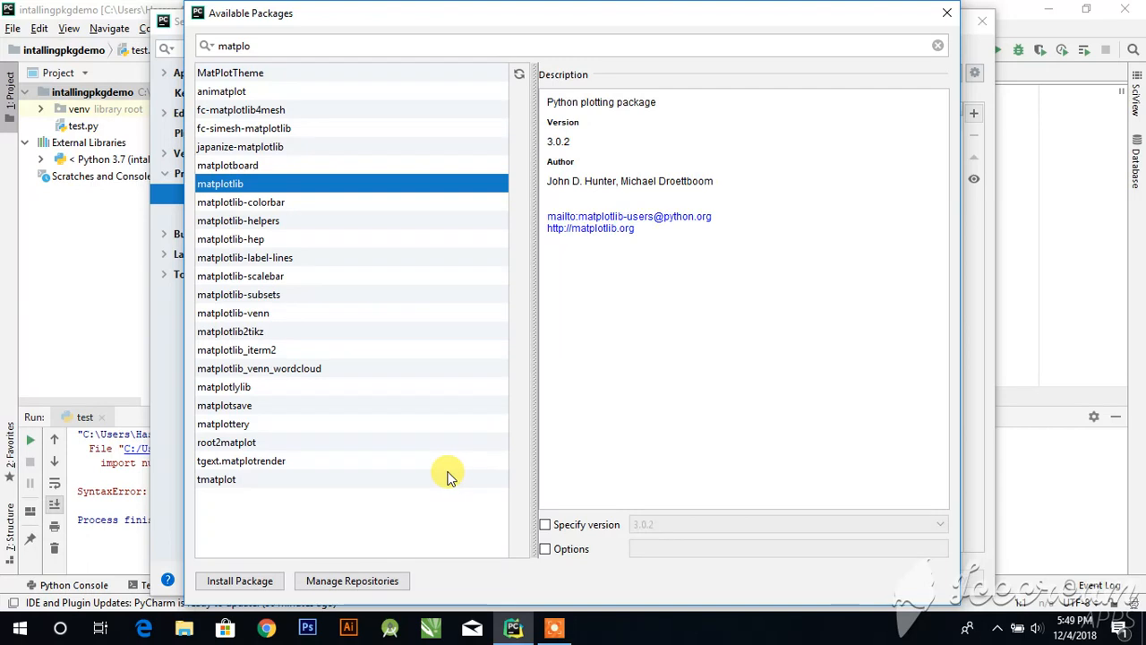
mouse_move(546, 525)
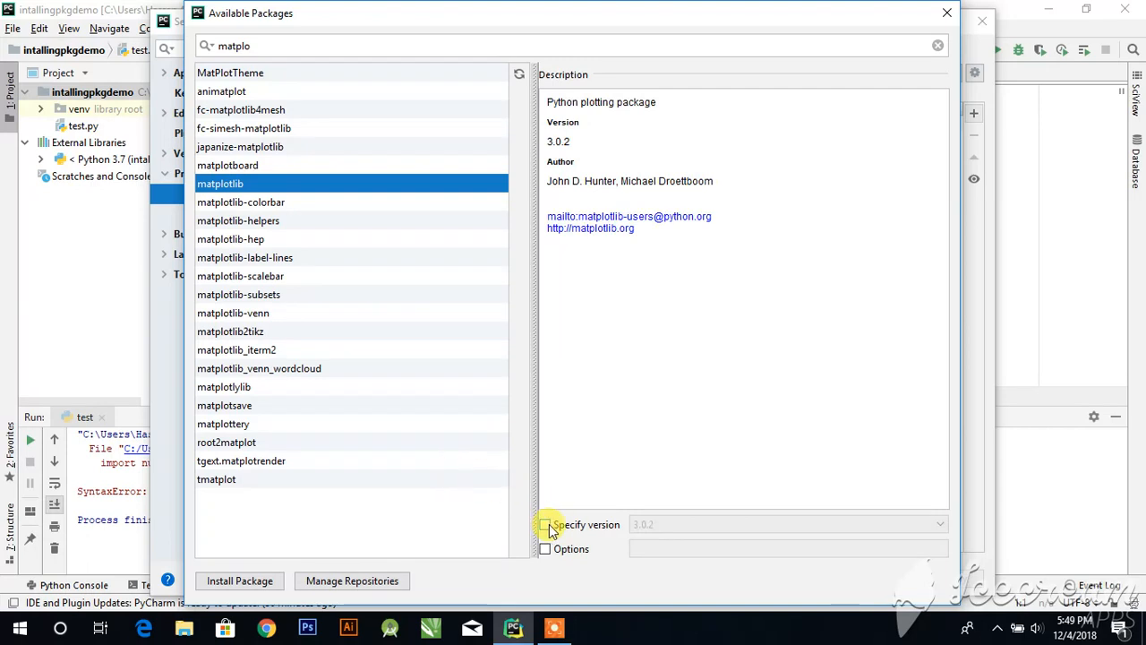
click(544, 523)
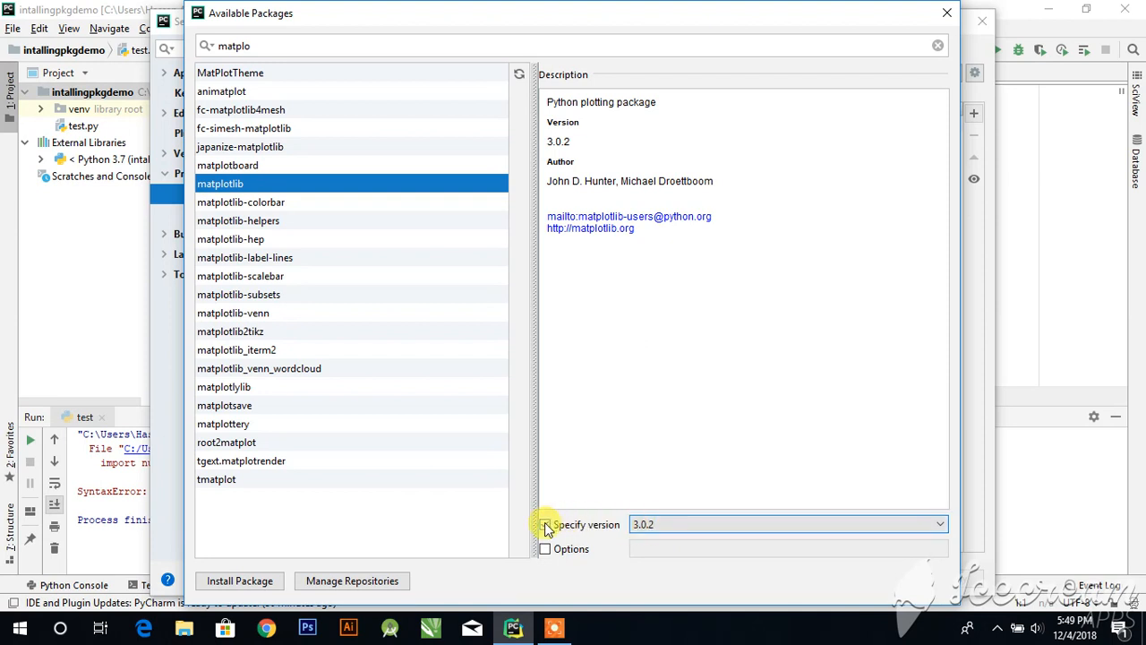
click(544, 523)
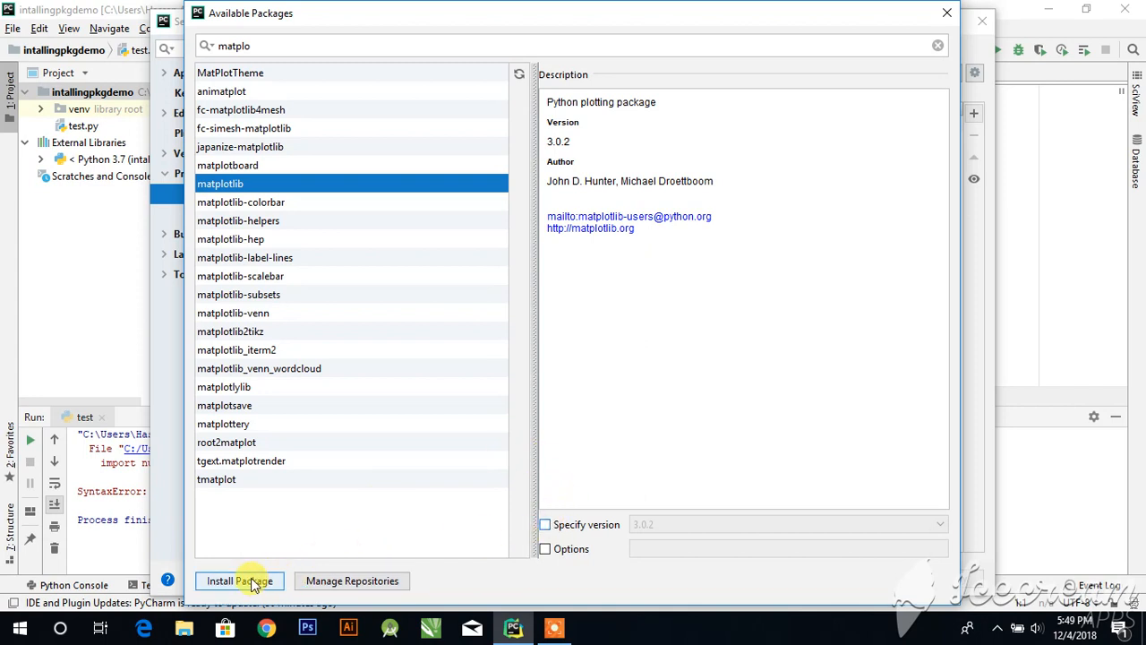
- Install matplotlib into the intallingpkgdemo project interpreter
click(240, 580)
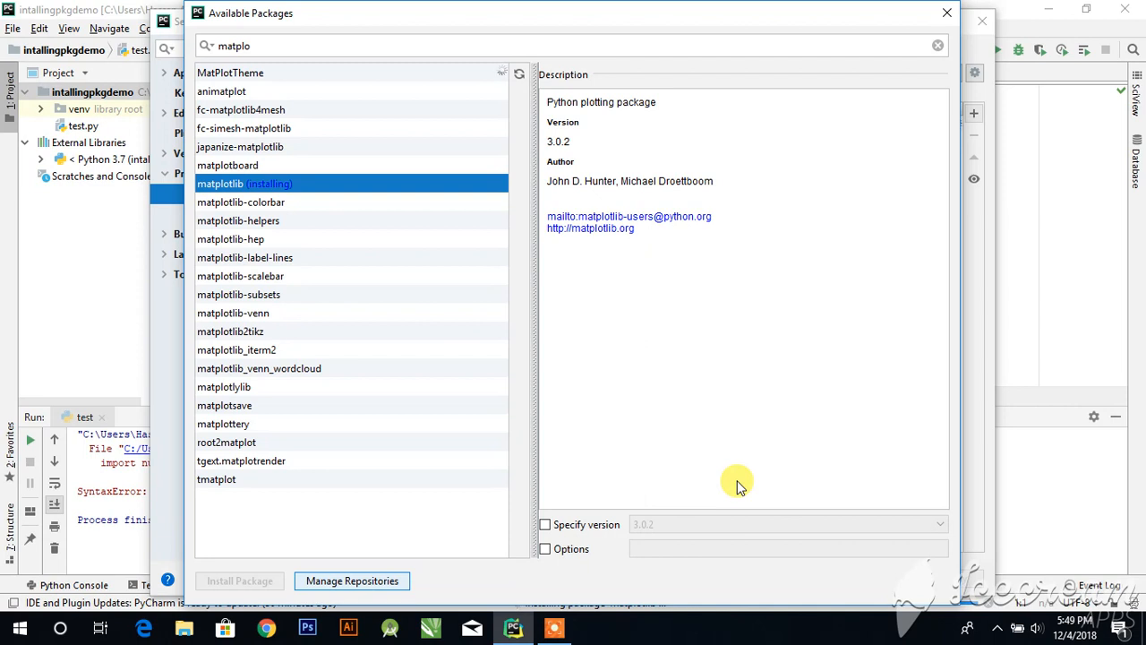
mouse_move(958, 576)
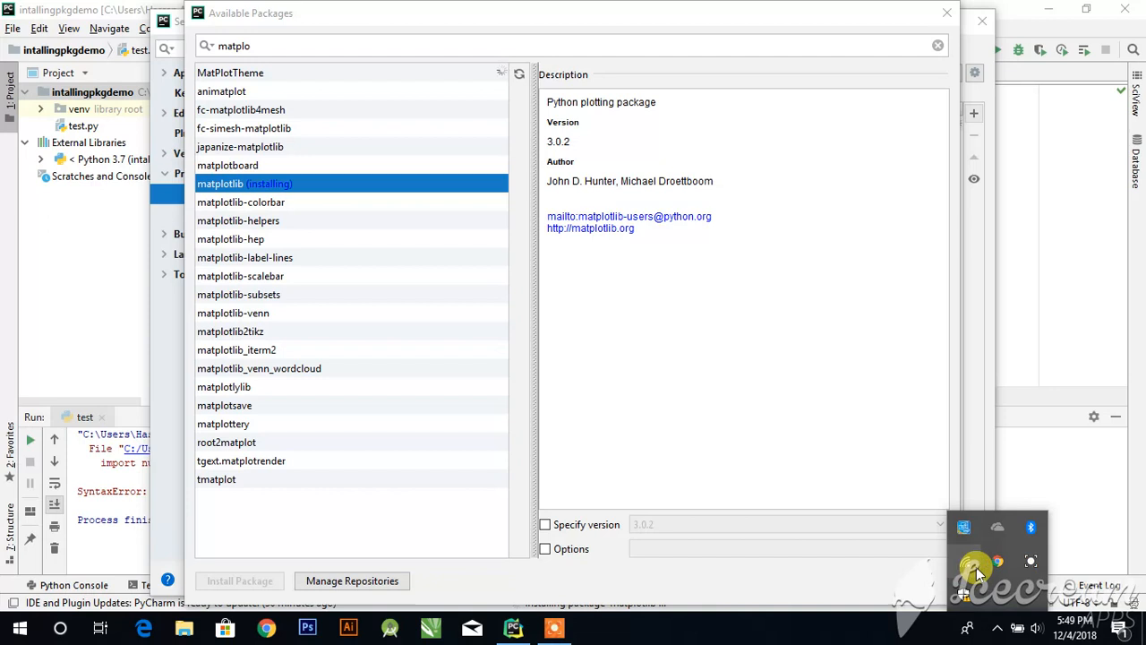
mouse_move(973, 564)
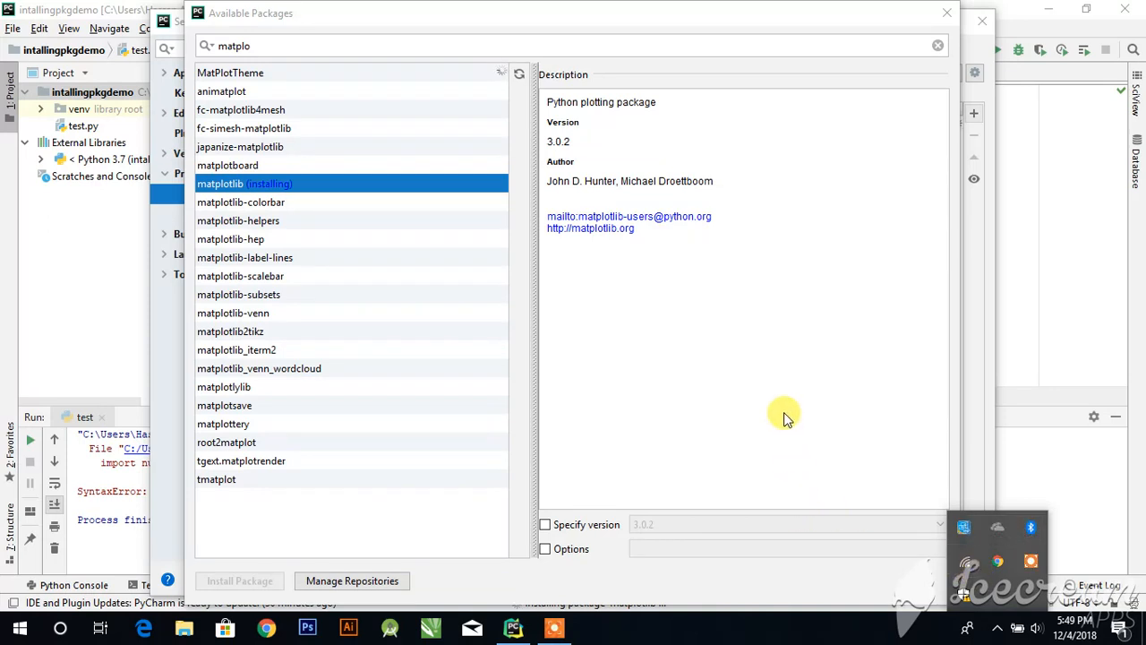
mouse_move(351, 201)
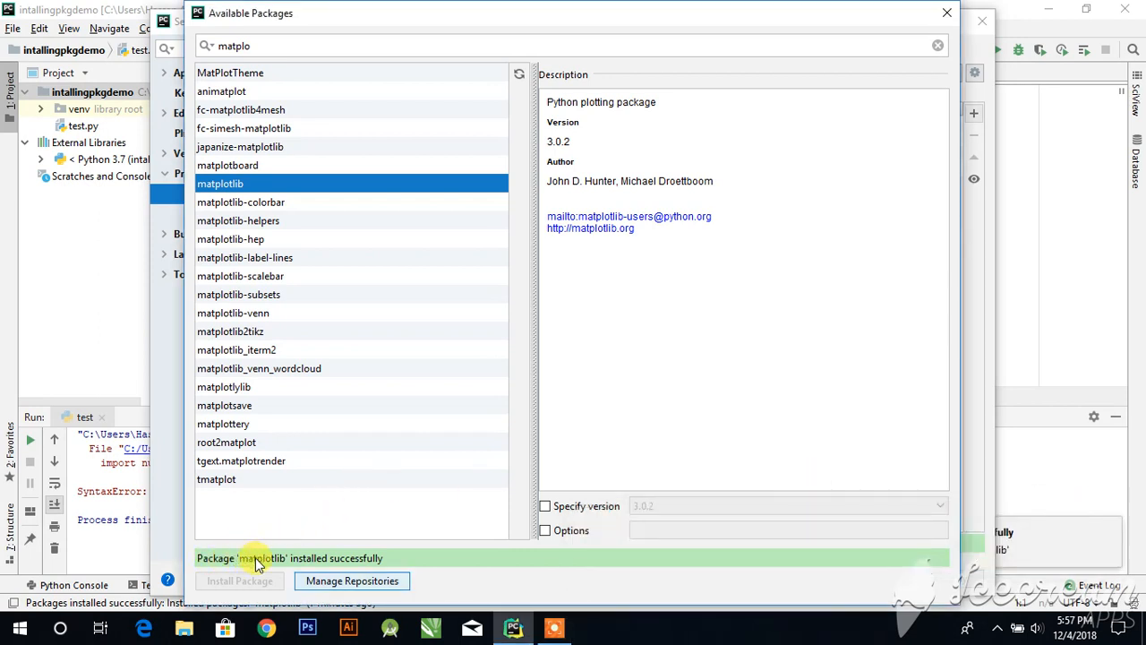
mouse_move(864, 140)
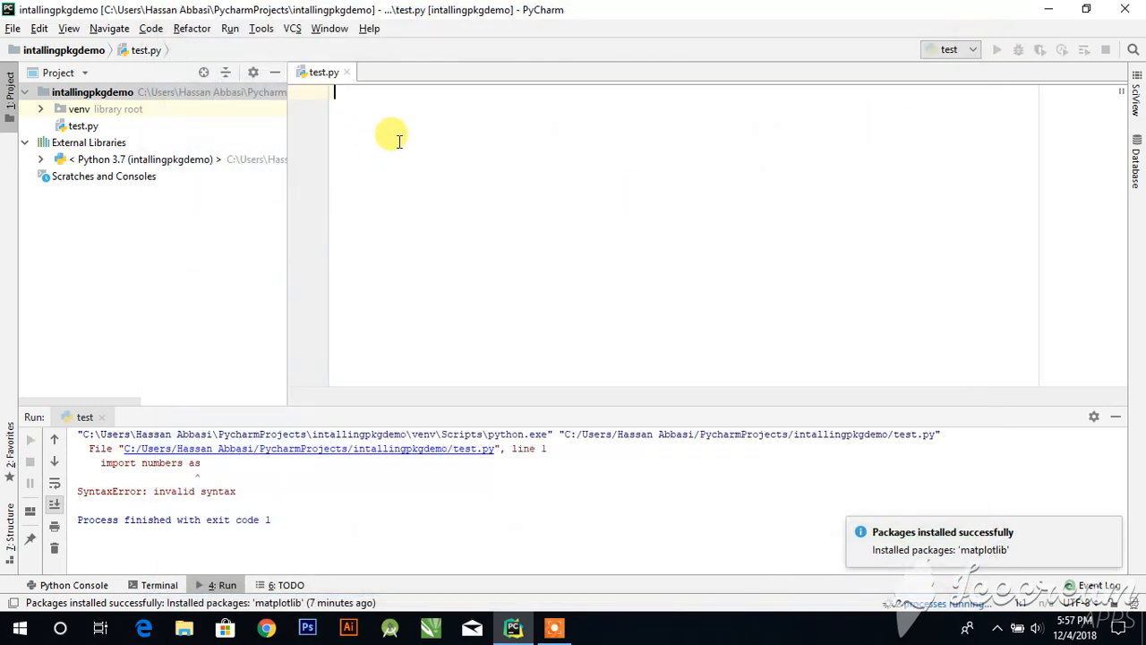
mouse_move(573, 176)
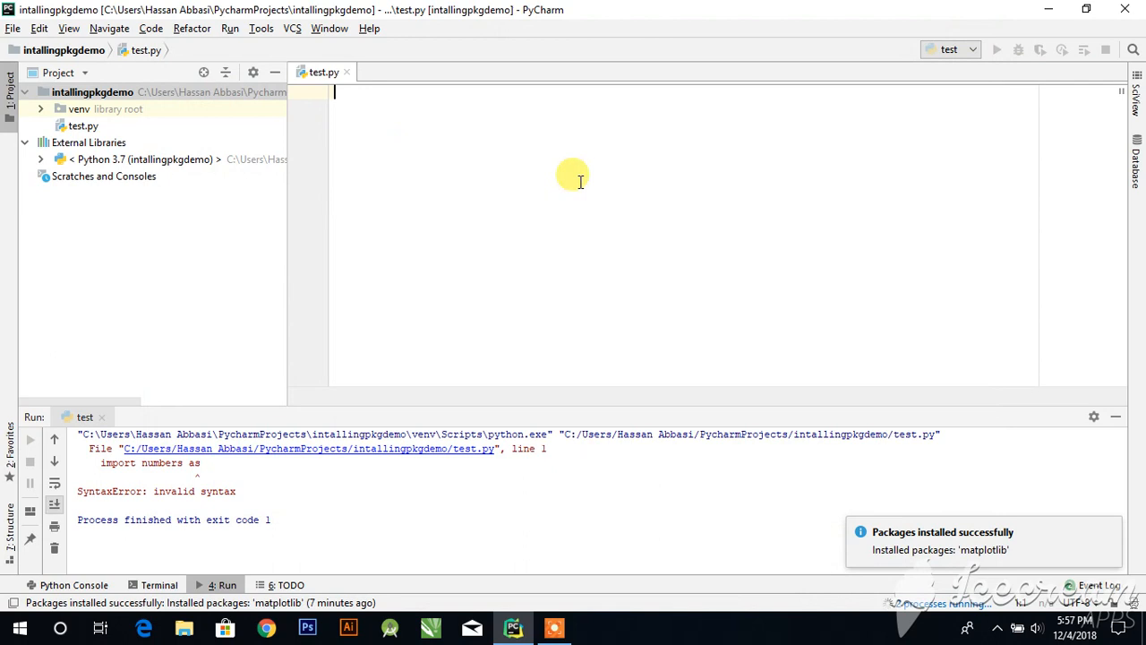
mouse_move(581, 185)
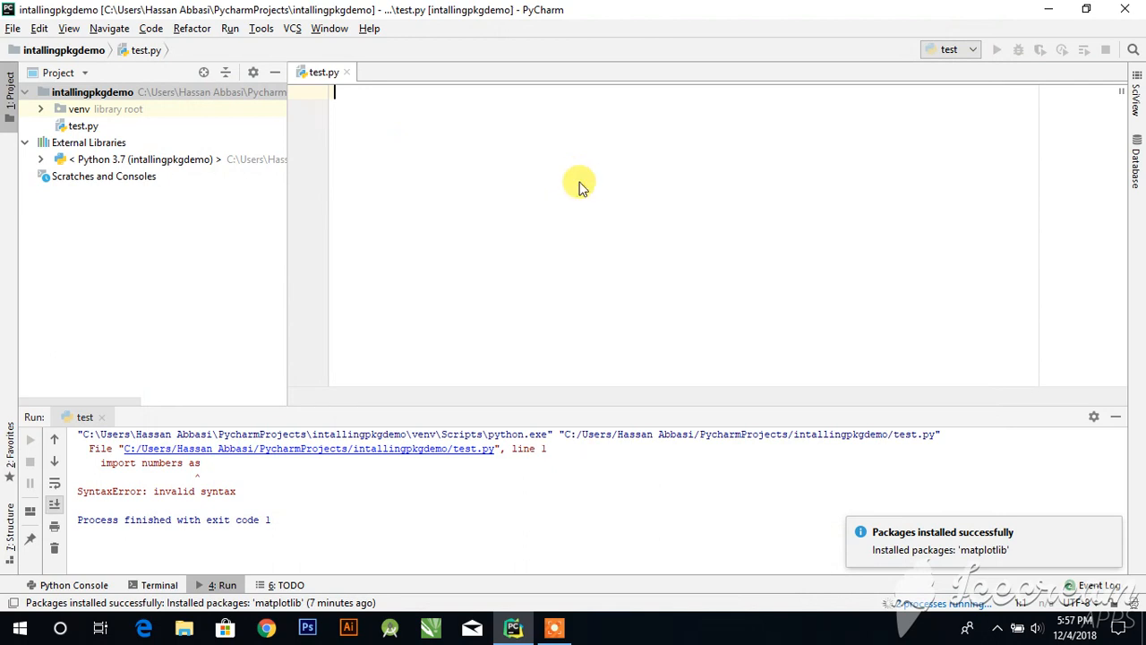
- Write the line 'import matplotlib' into the empty test.py file
right_click(580, 182)
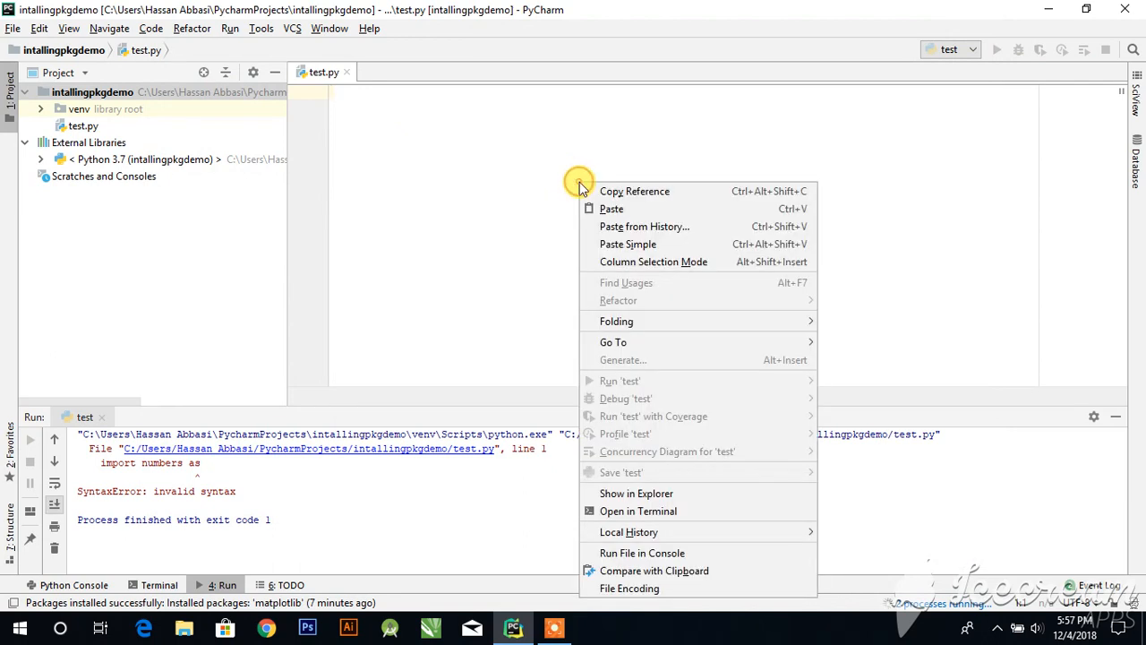
mouse_move(520, 164)
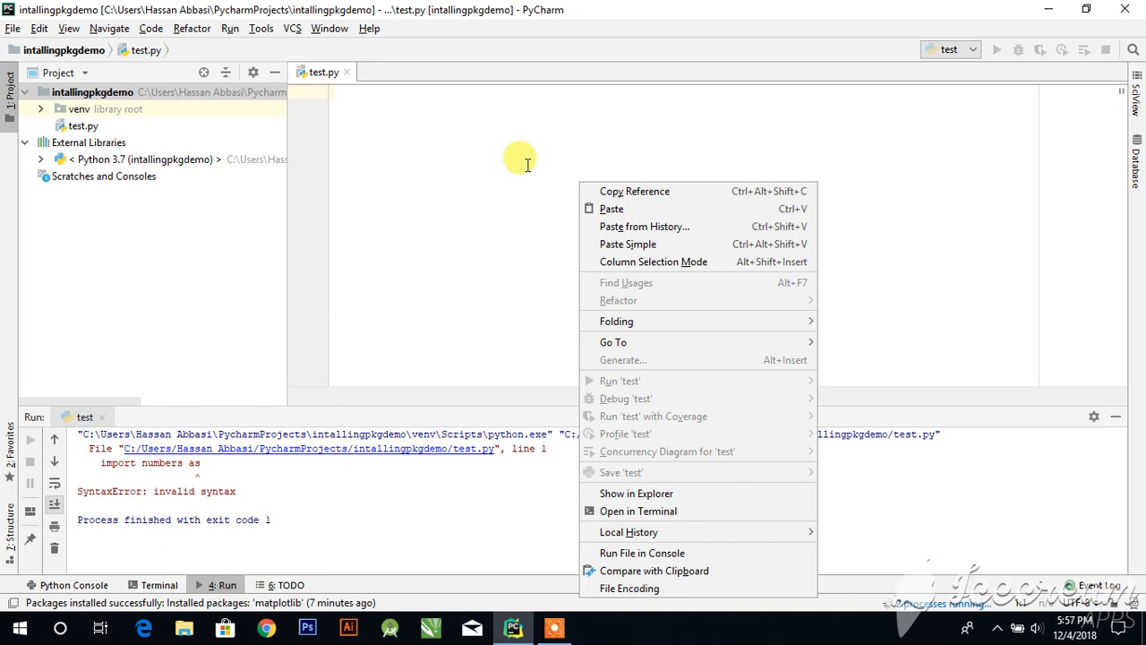
text(imp)
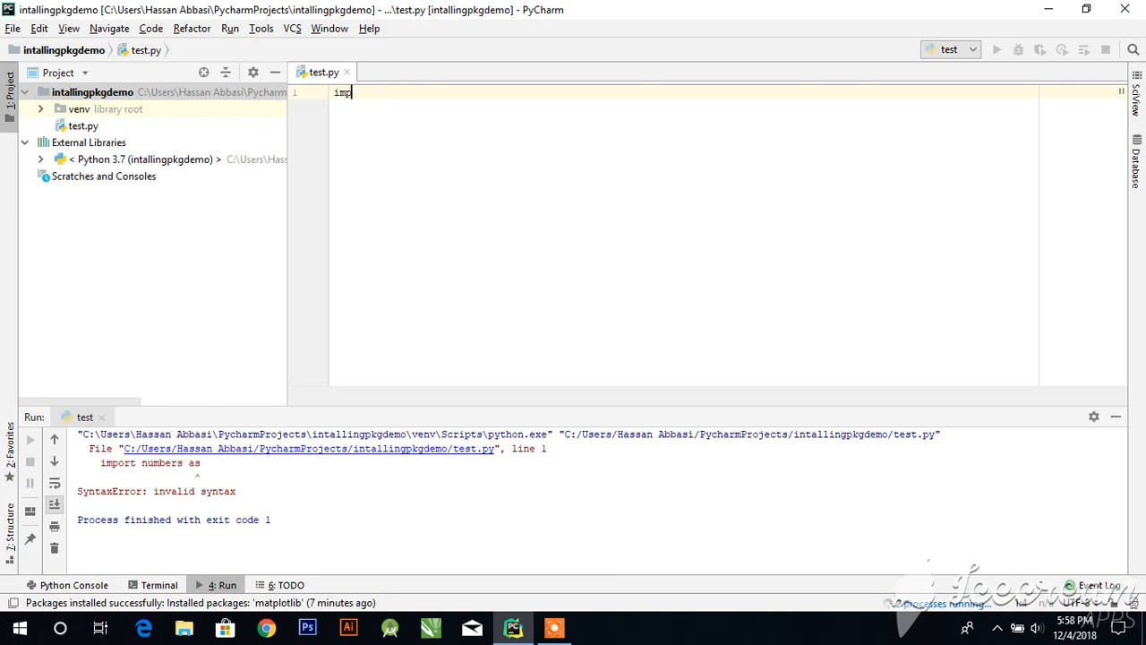
text(o)
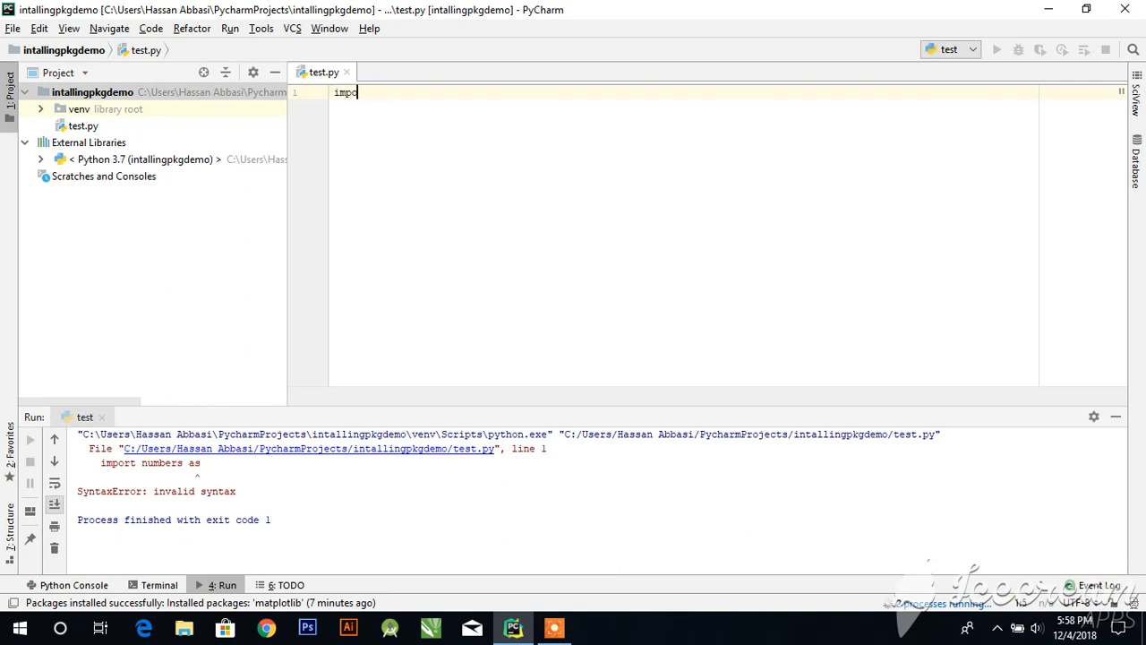
text(rt)
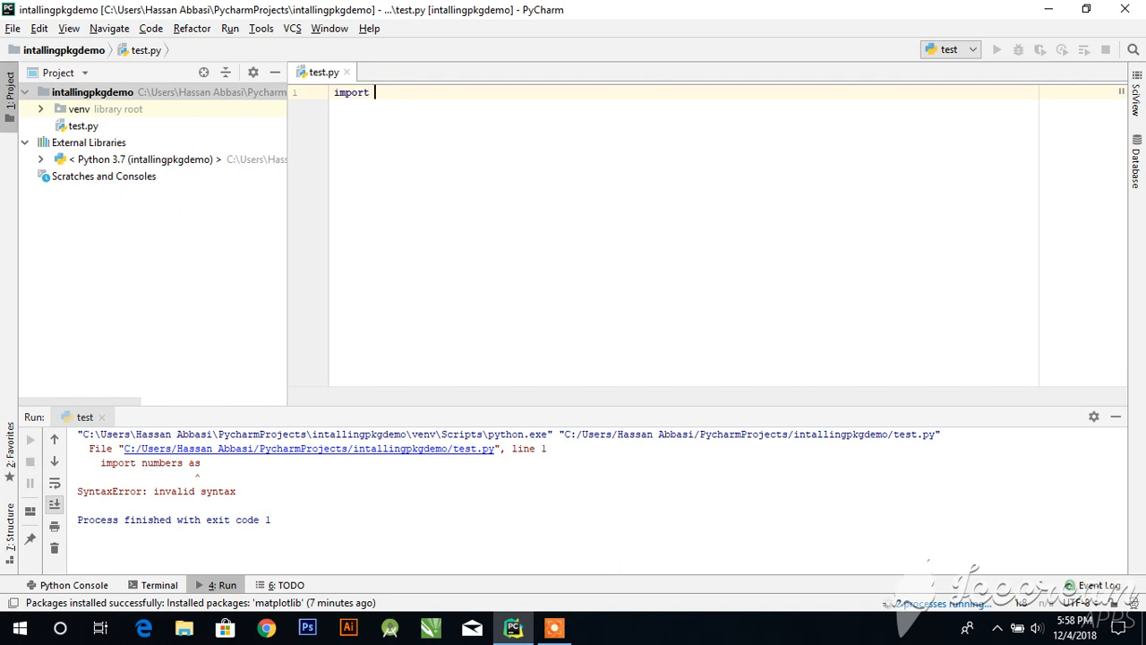
text(m)
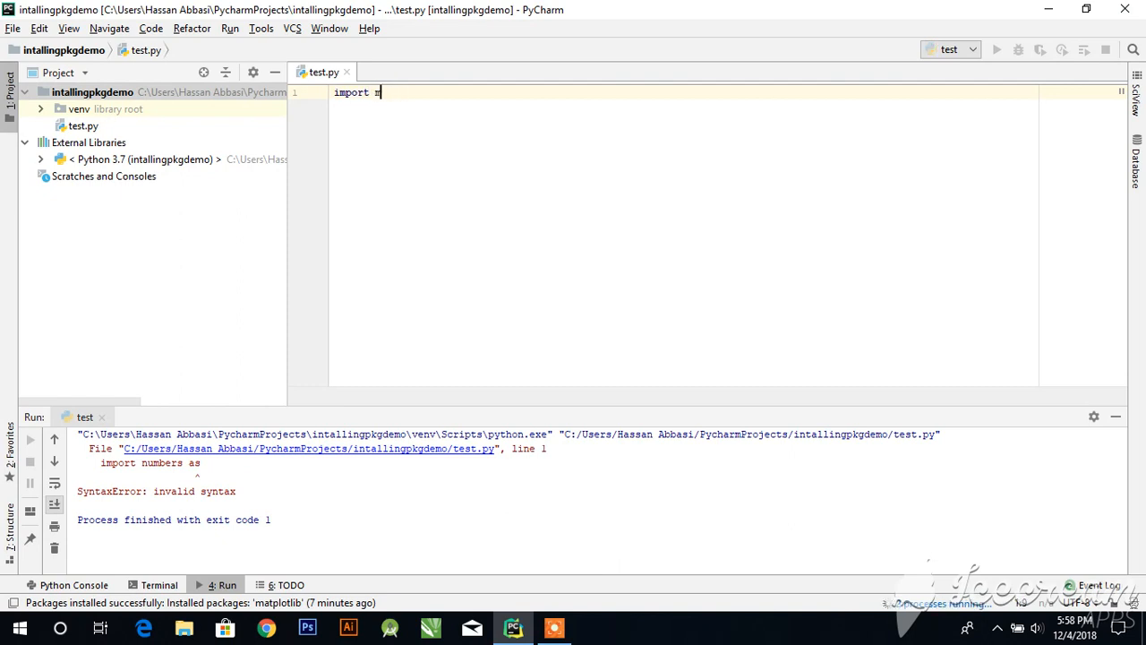
text(atplotl)
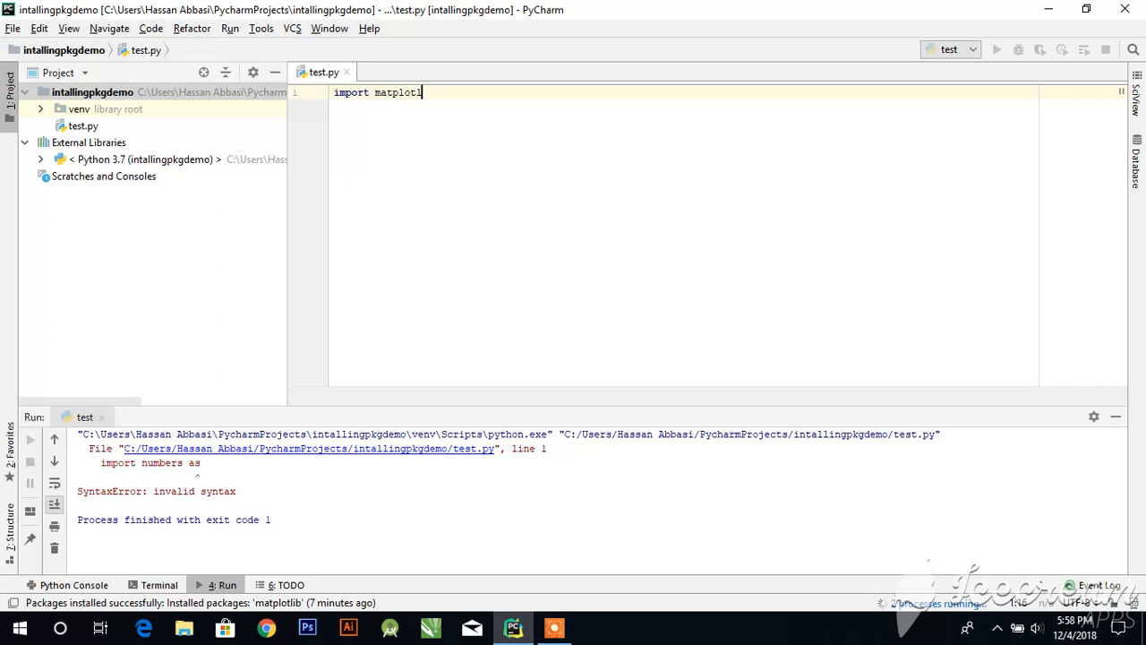
text(ib)
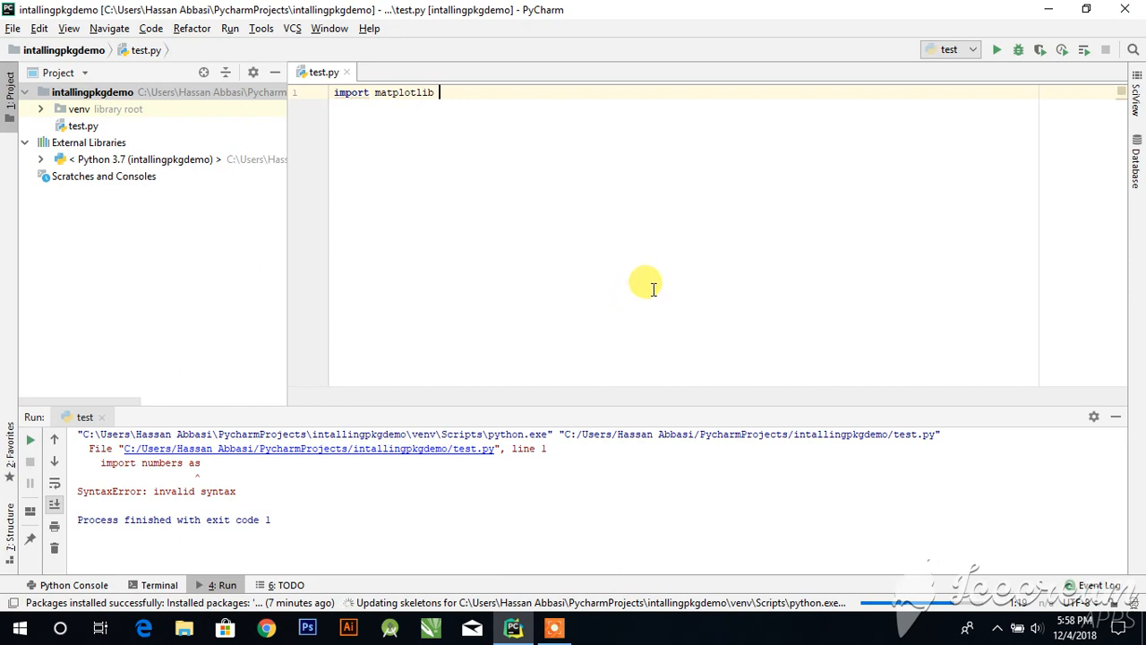
mouse_move(873, 612)
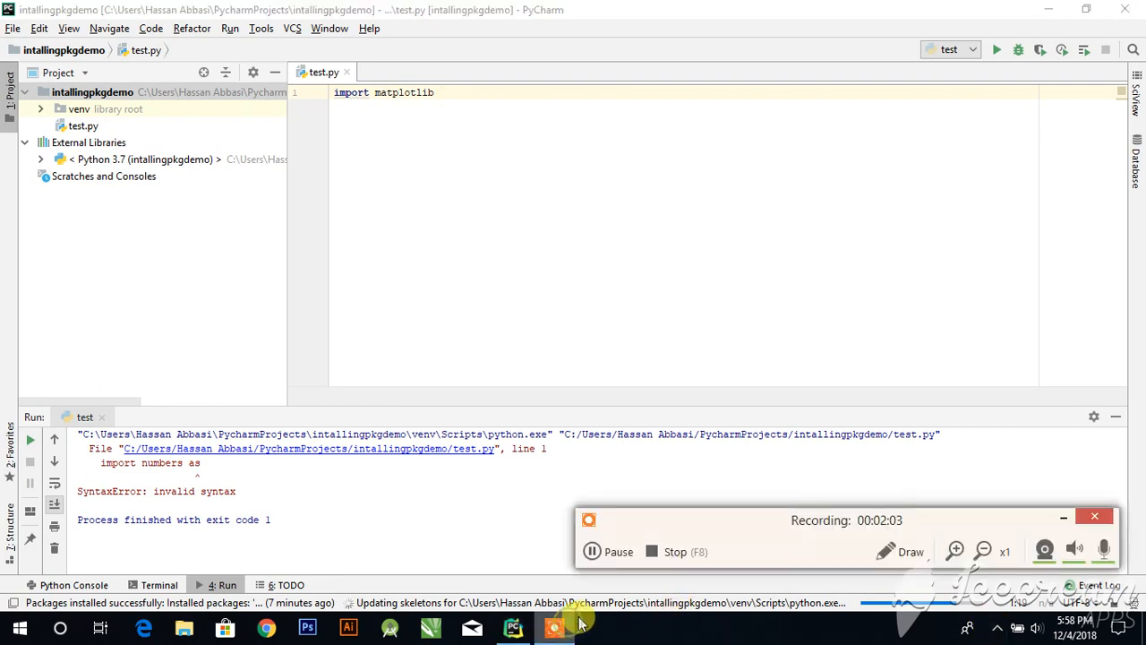
mouse_move(781, 344)
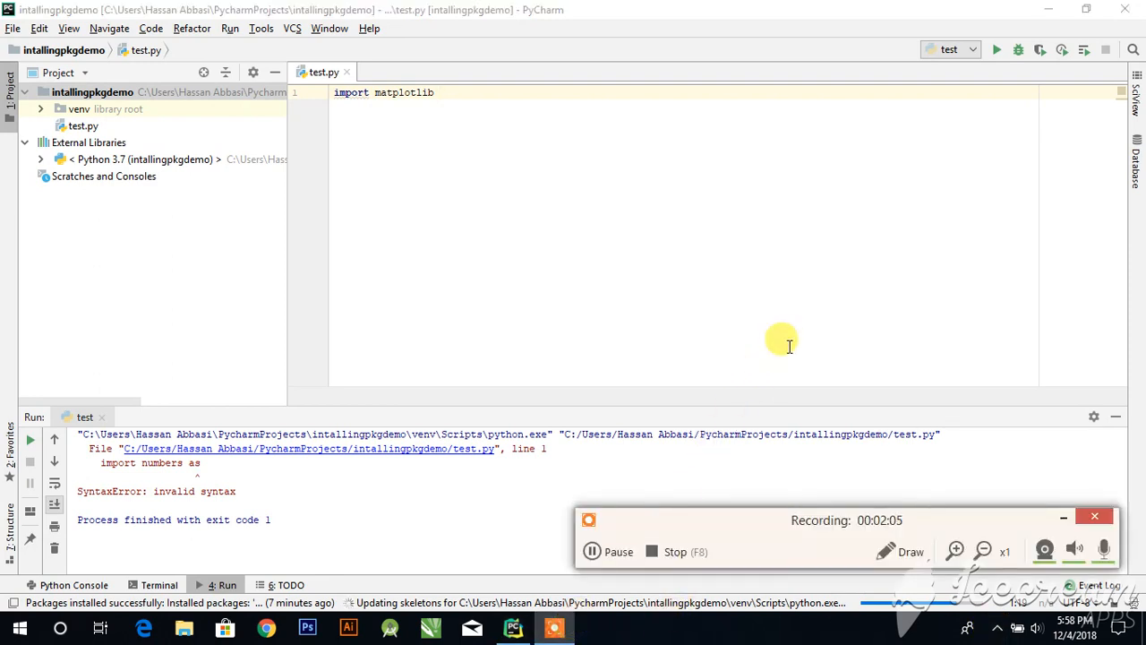
mouse_move(595, 201)
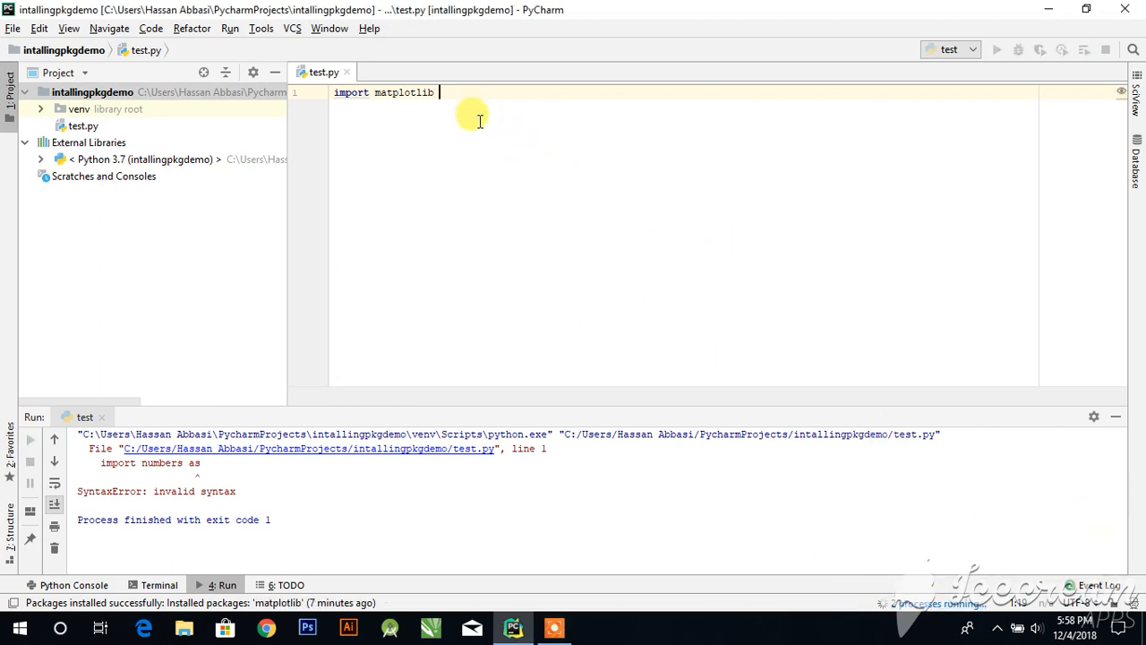
- Rewrite the import as 'import matplotlib as mt' and start a new line below it
key(BackSpace)
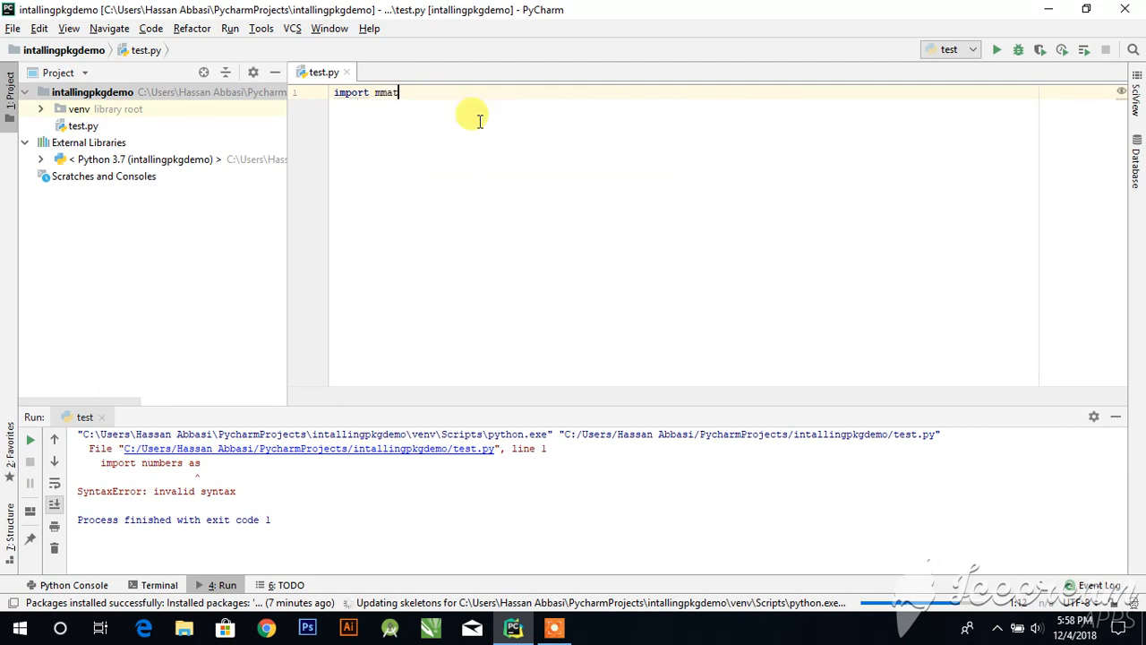
text(mat)
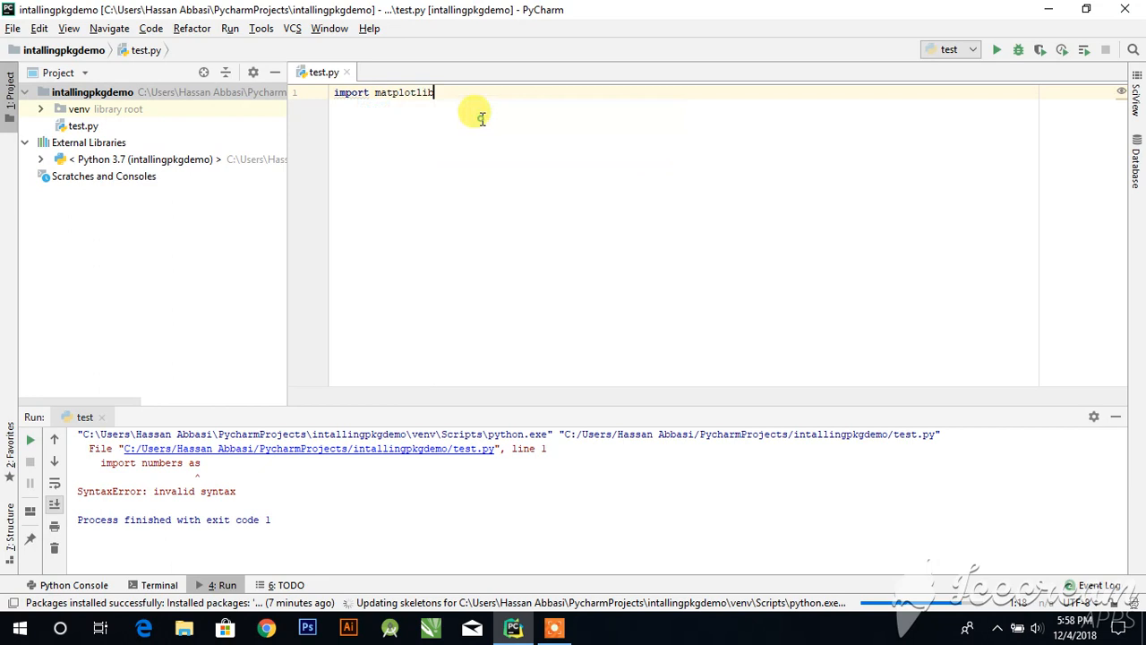
text(as mt)
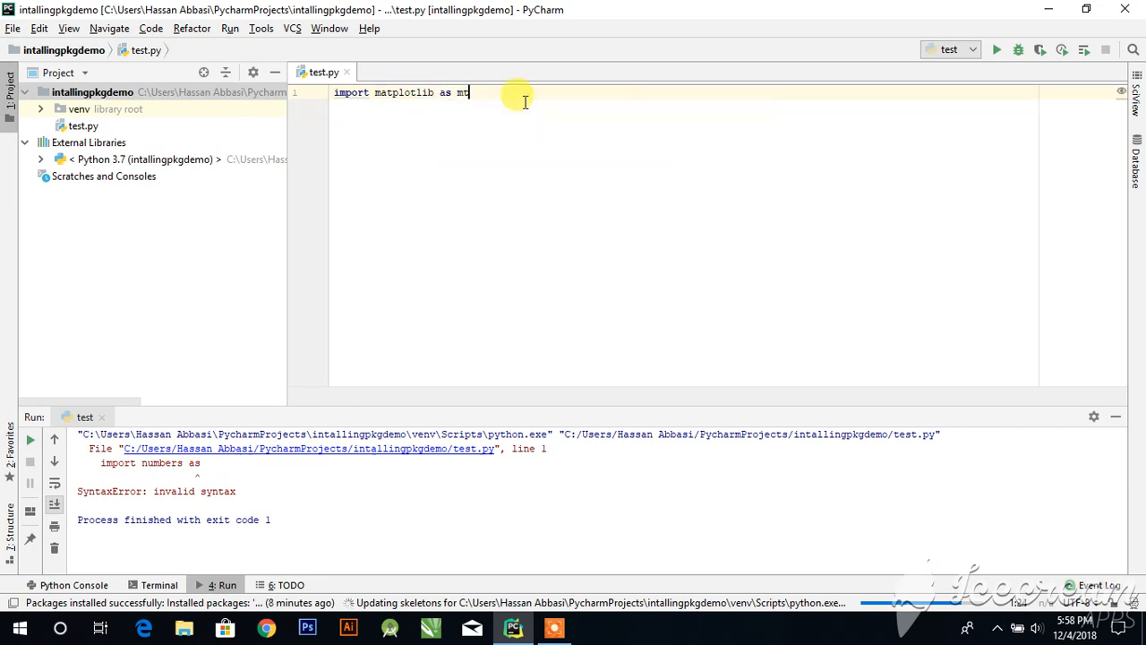
key(enter)
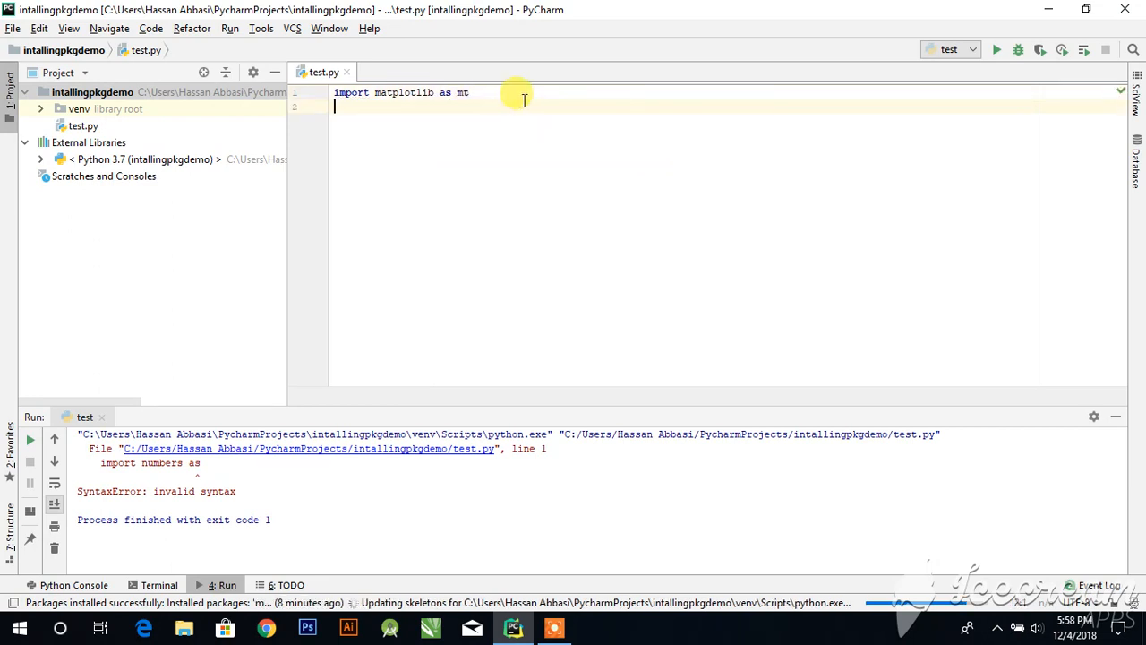
mouse_move(774, 276)
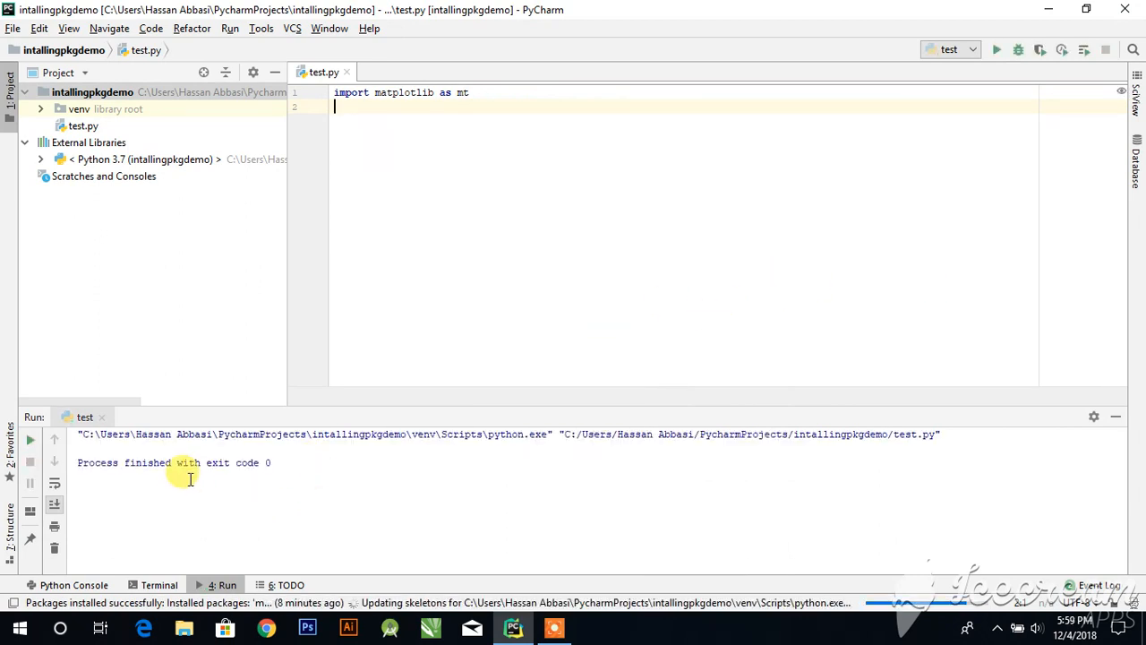
mouse_move(321, 489)
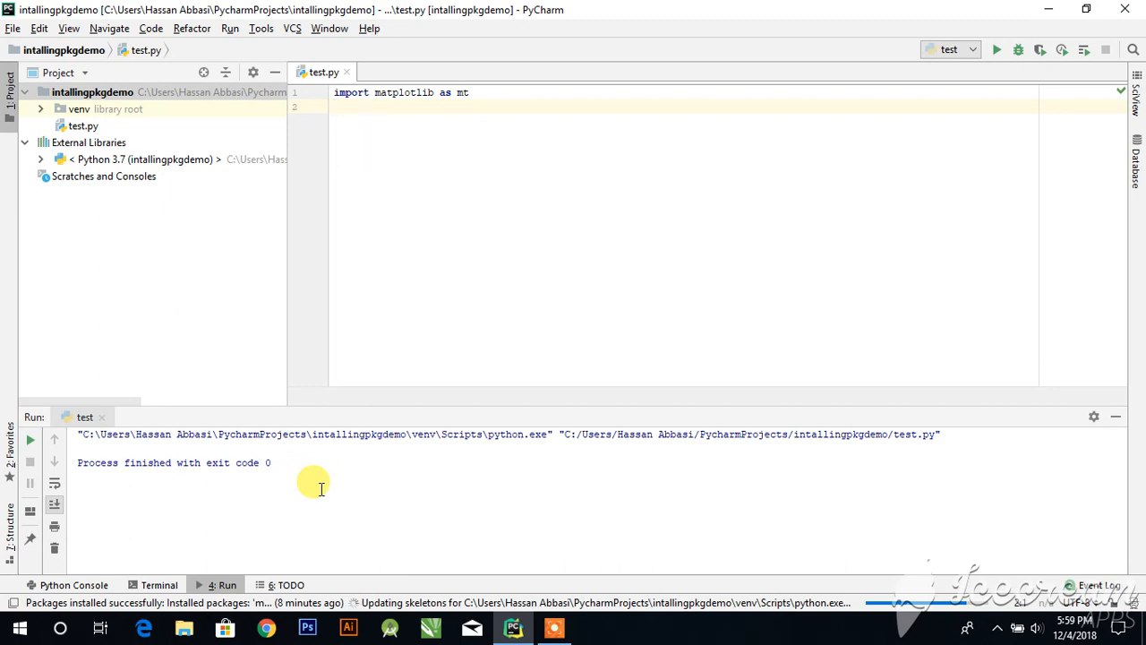
mouse_move(487, 308)
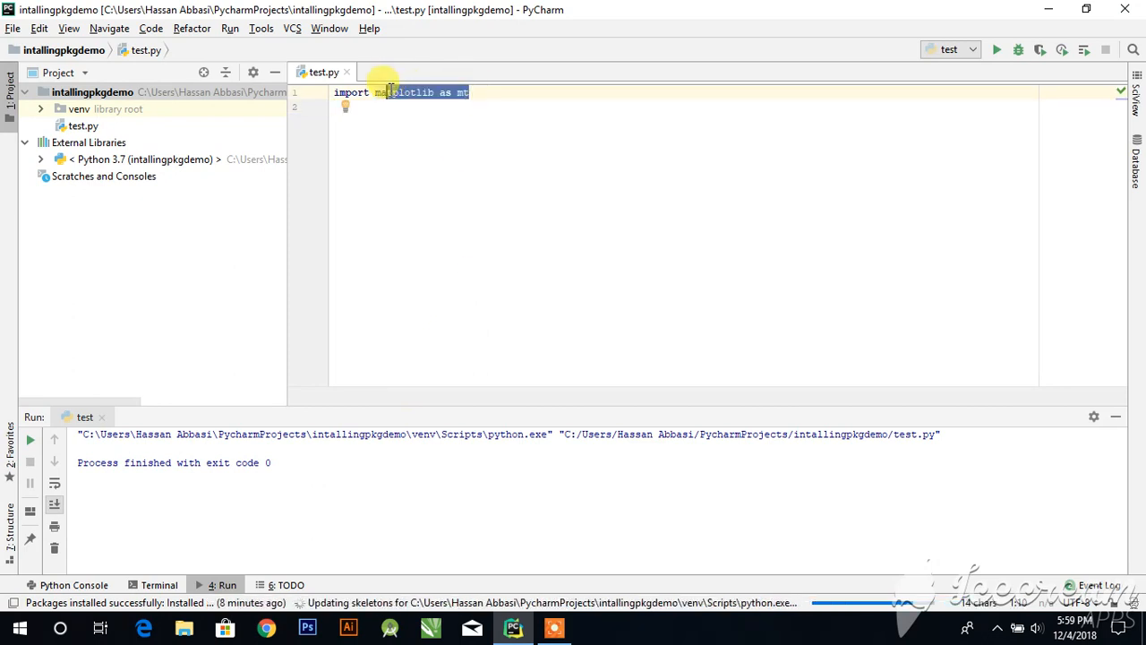
mouse_move(512, 190)
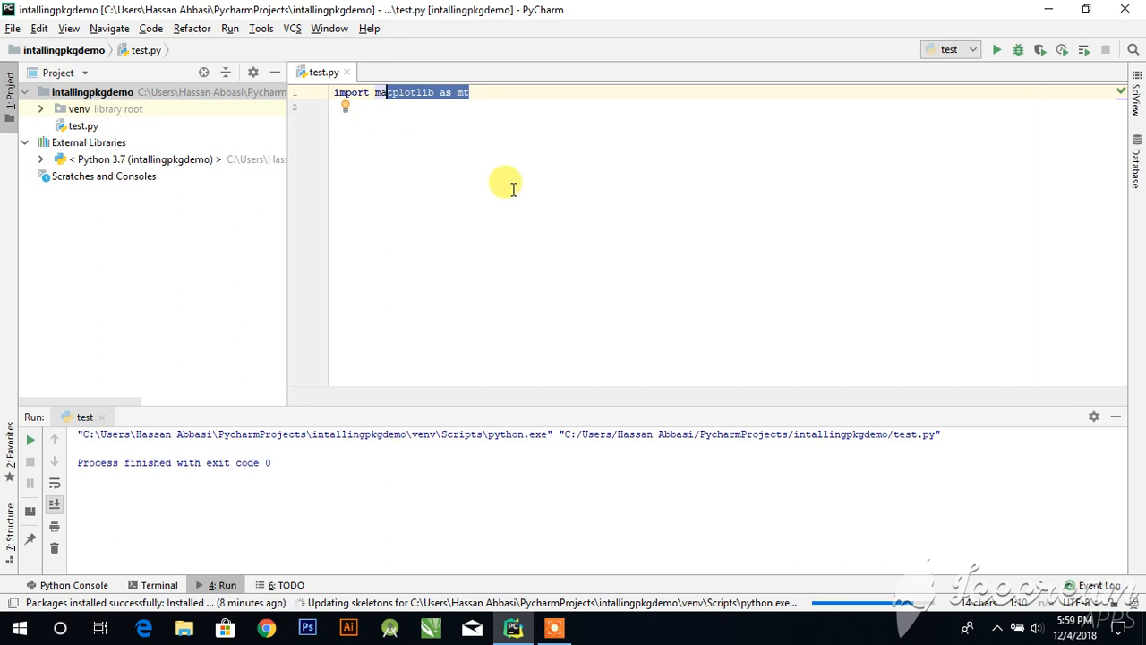